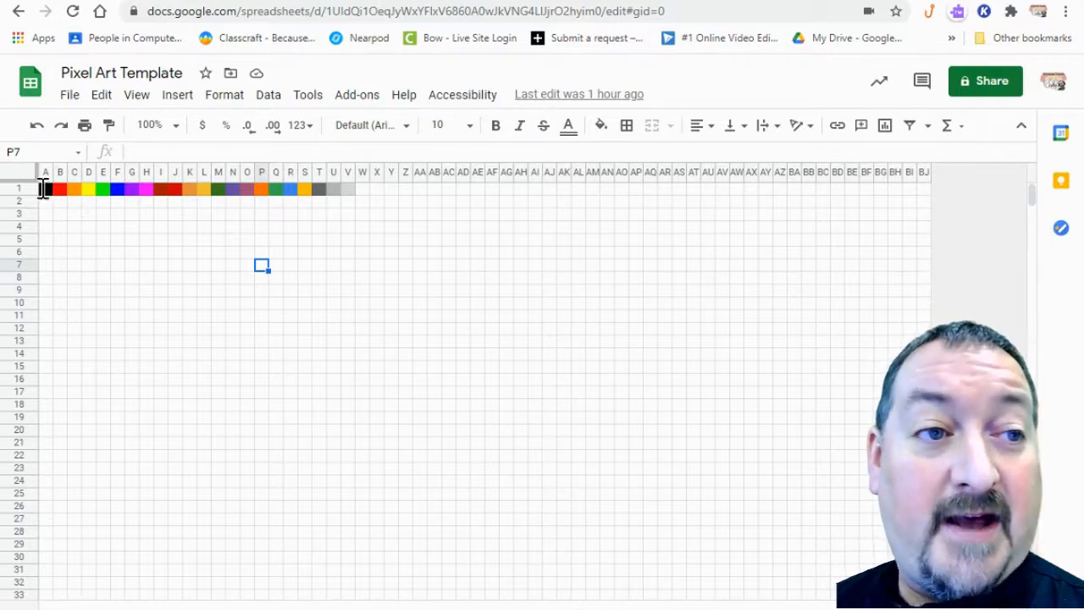
mouse_move(199, 288)
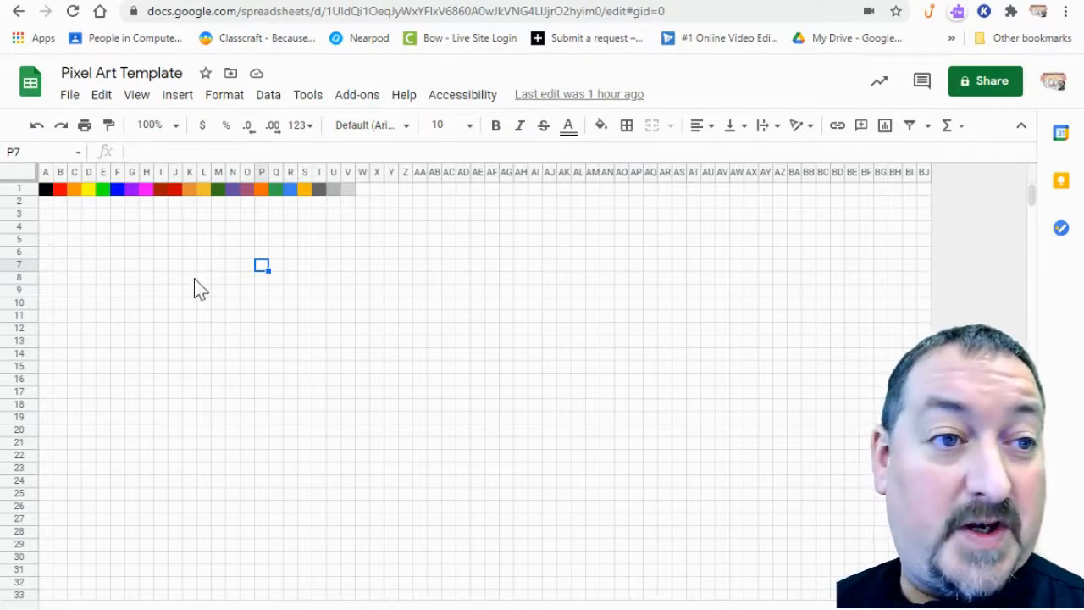
Set the sheet zoom from 100% to 150% to enlarge the pixel grid.
left_click(149, 125)
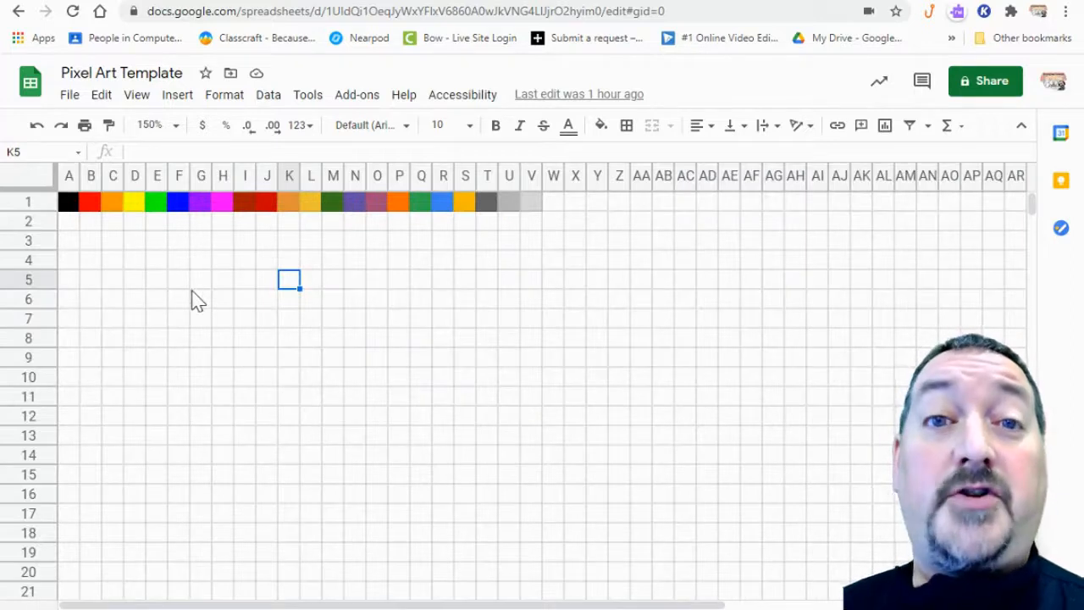
mouse_move(440, 263)
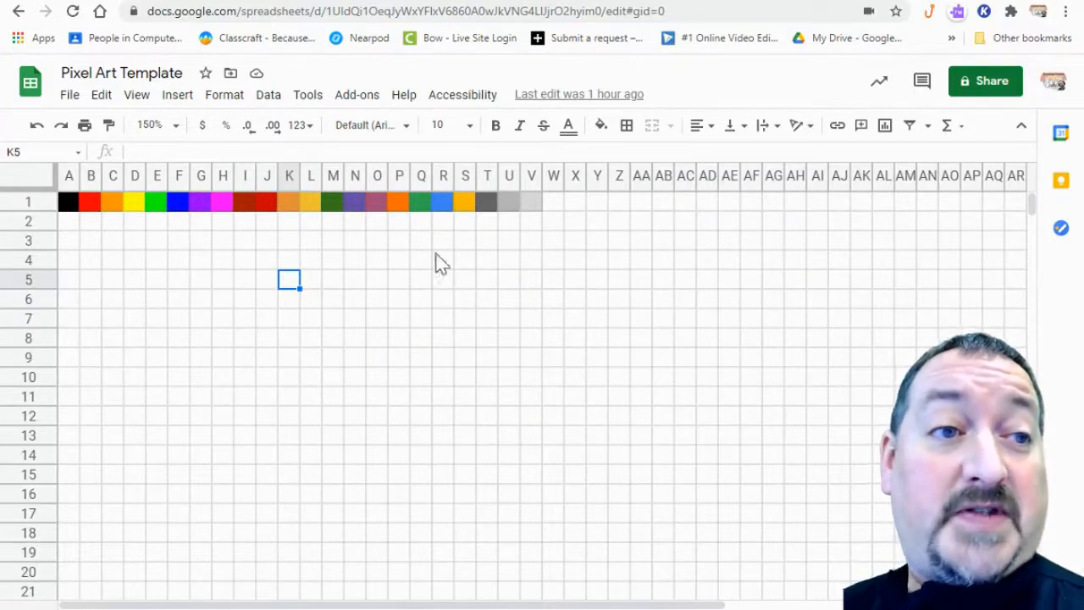
mouse_move(76, 210)
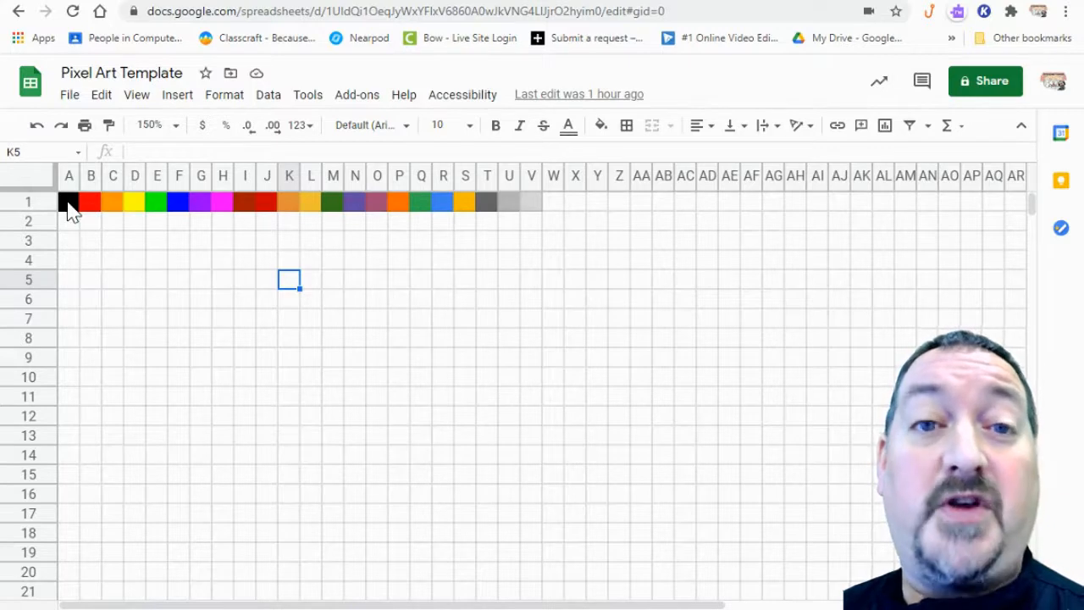
mouse_move(104, 213)
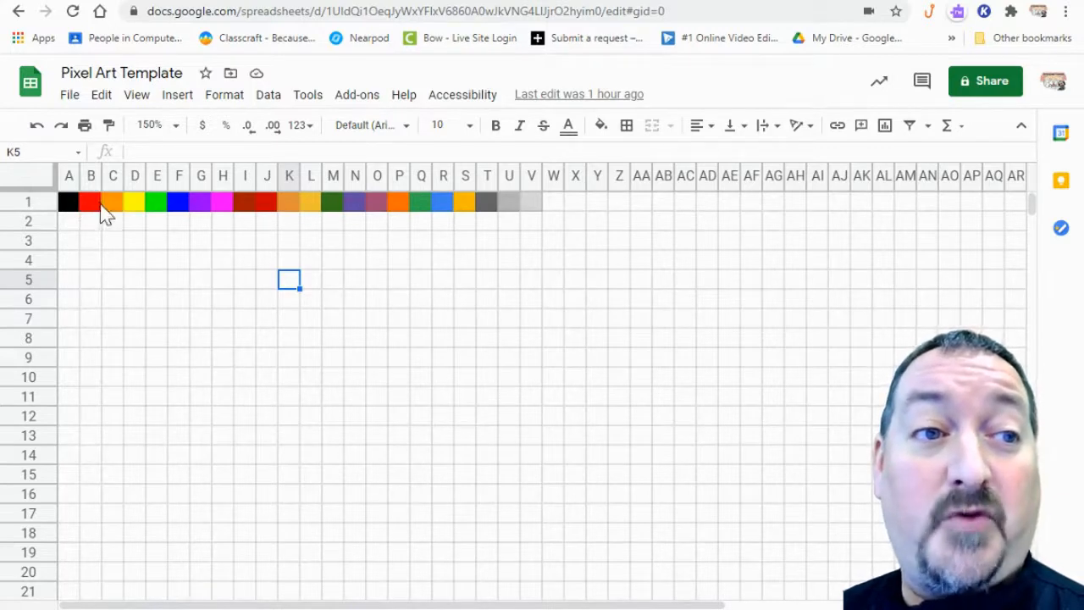
mouse_move(131, 211)
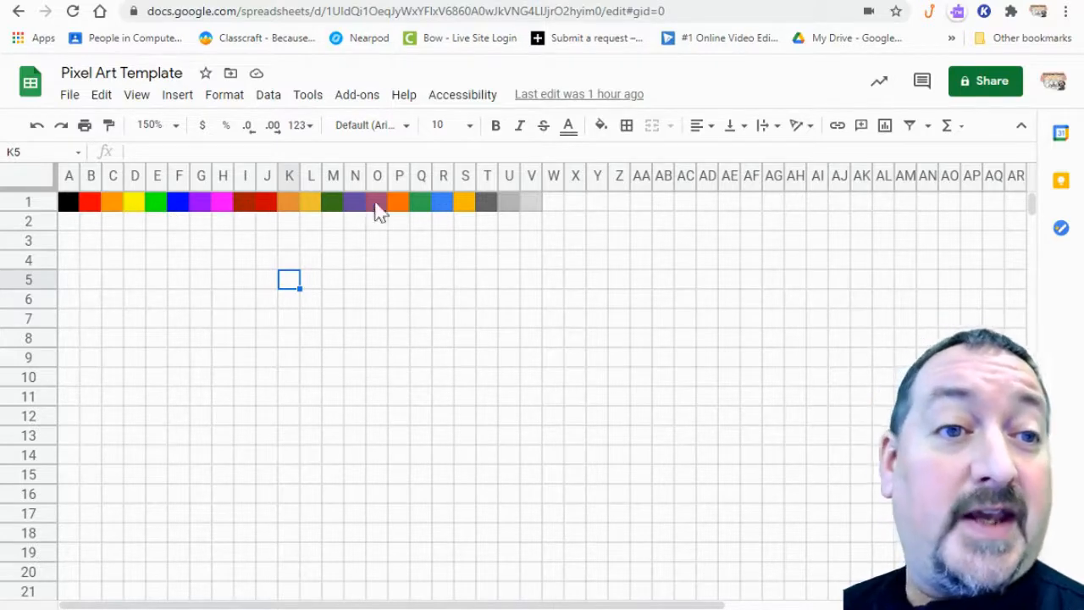
mouse_move(398, 261)
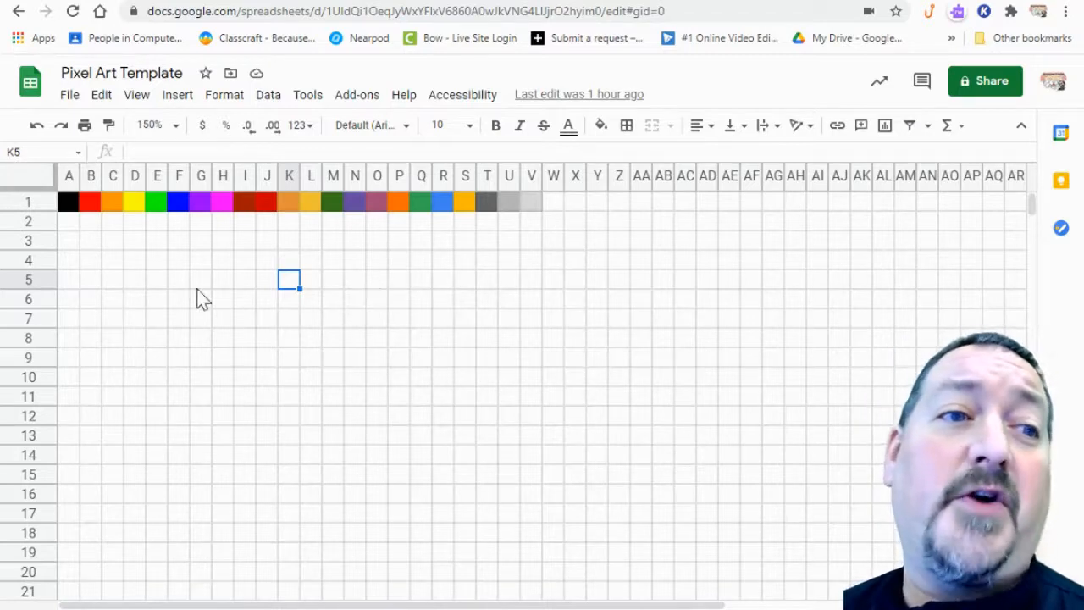
mouse_move(162, 290)
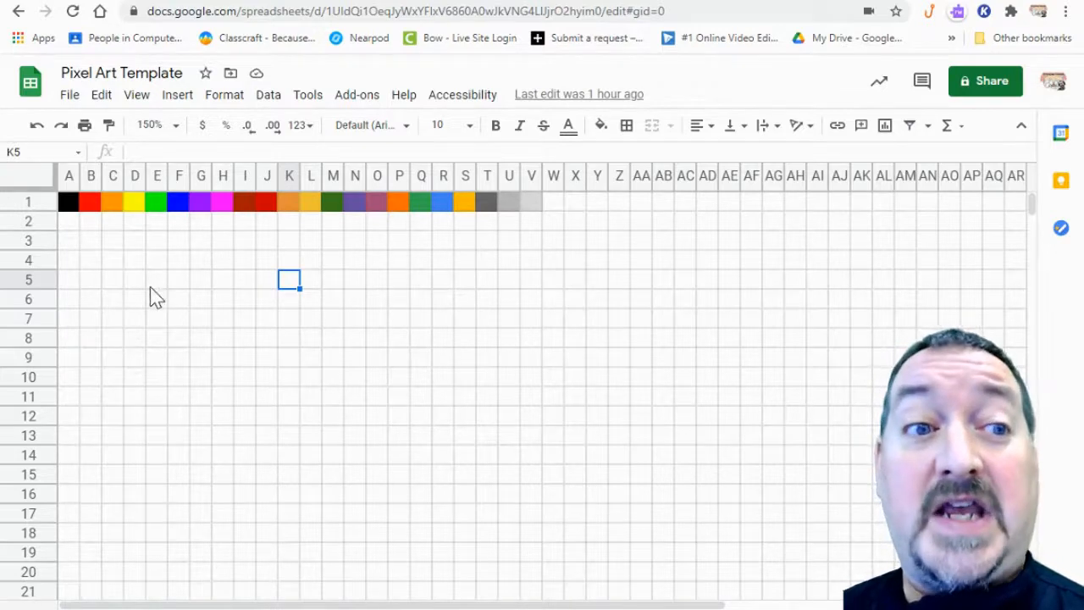
mouse_move(159, 292)
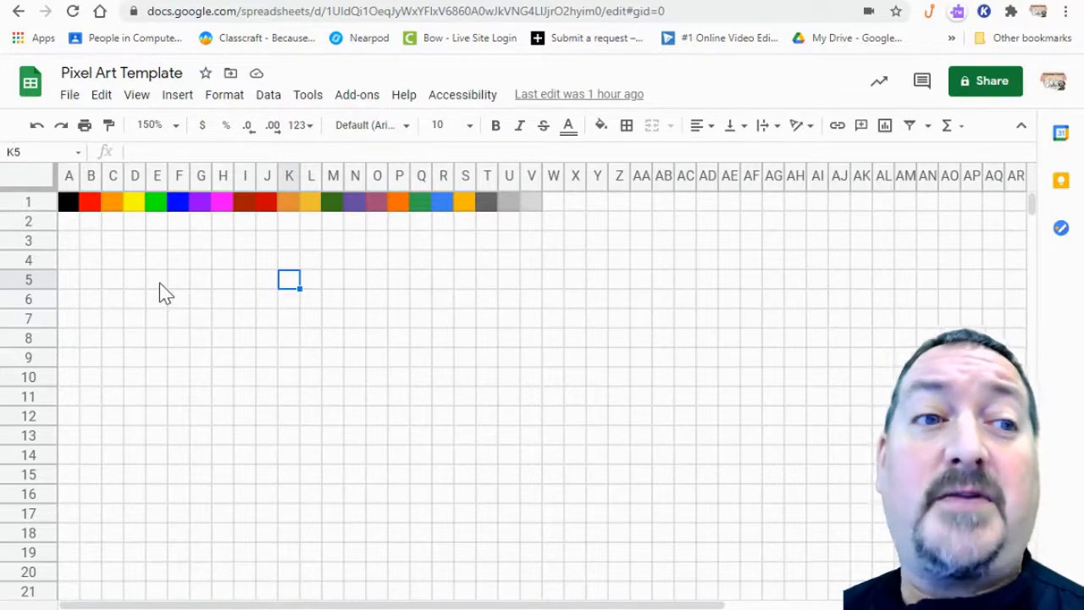
left_click(156, 278)
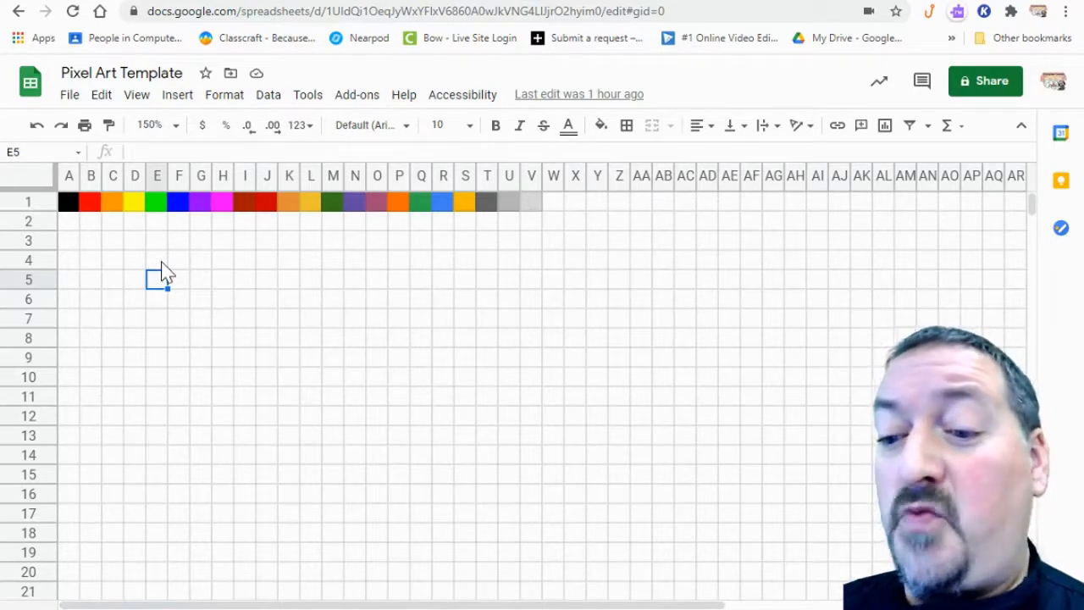
type("a")
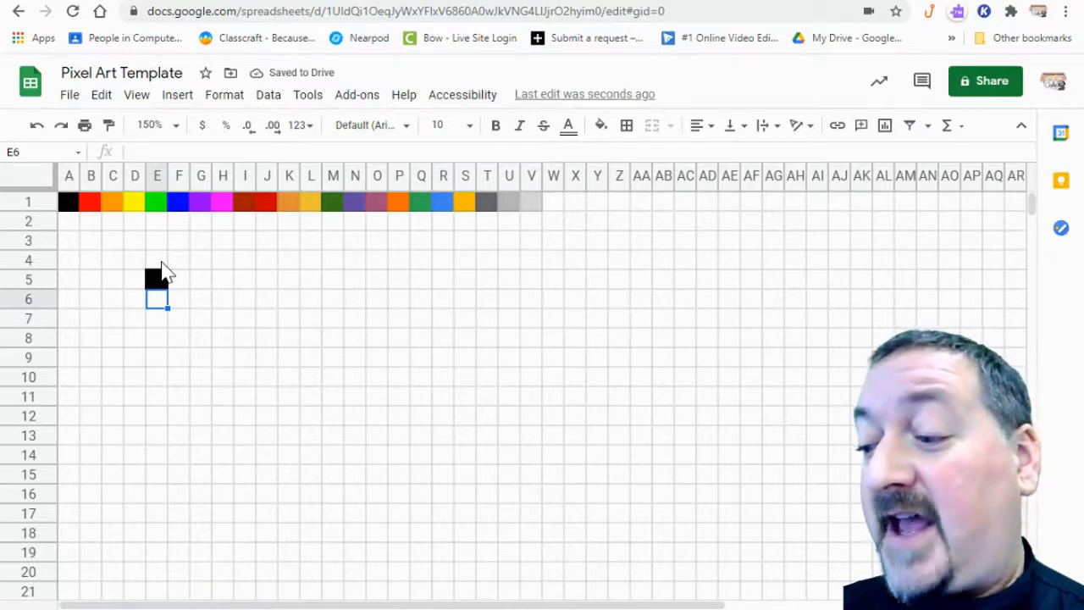
type("b")
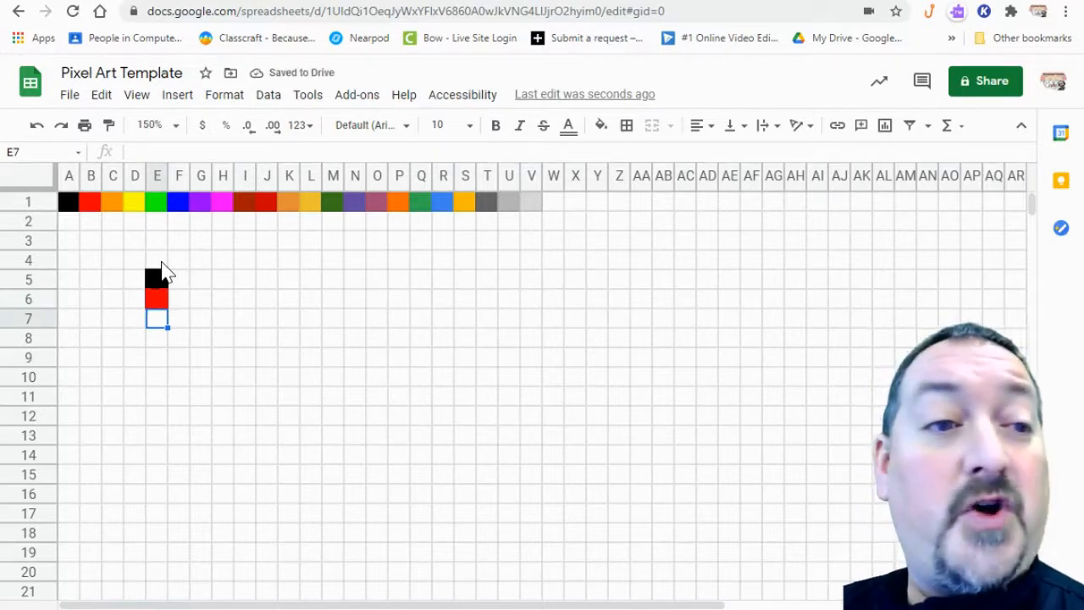
left_click(201, 318)
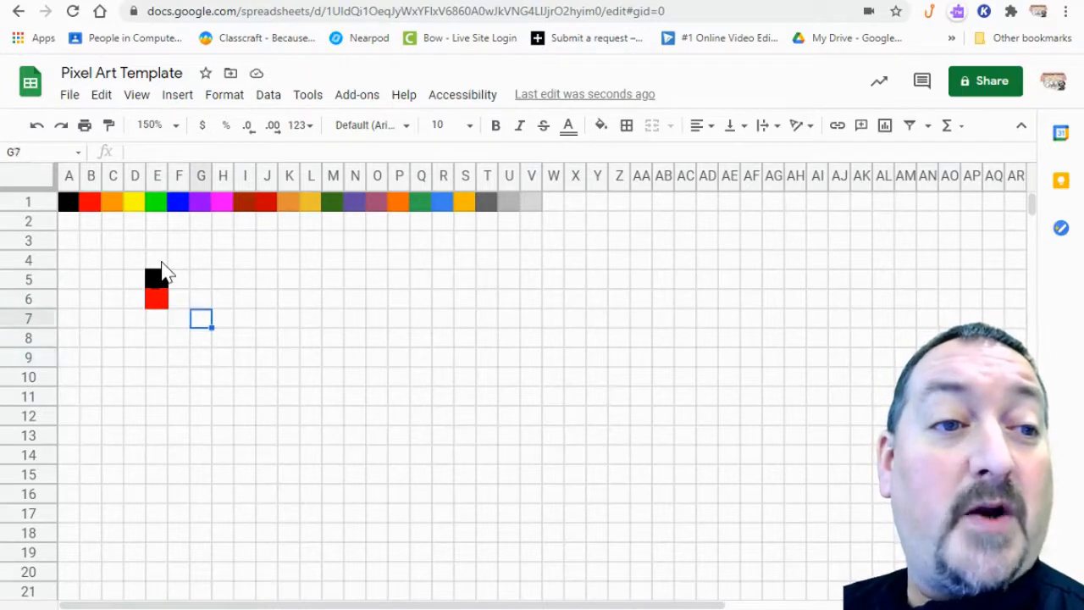
left_click(90, 260)
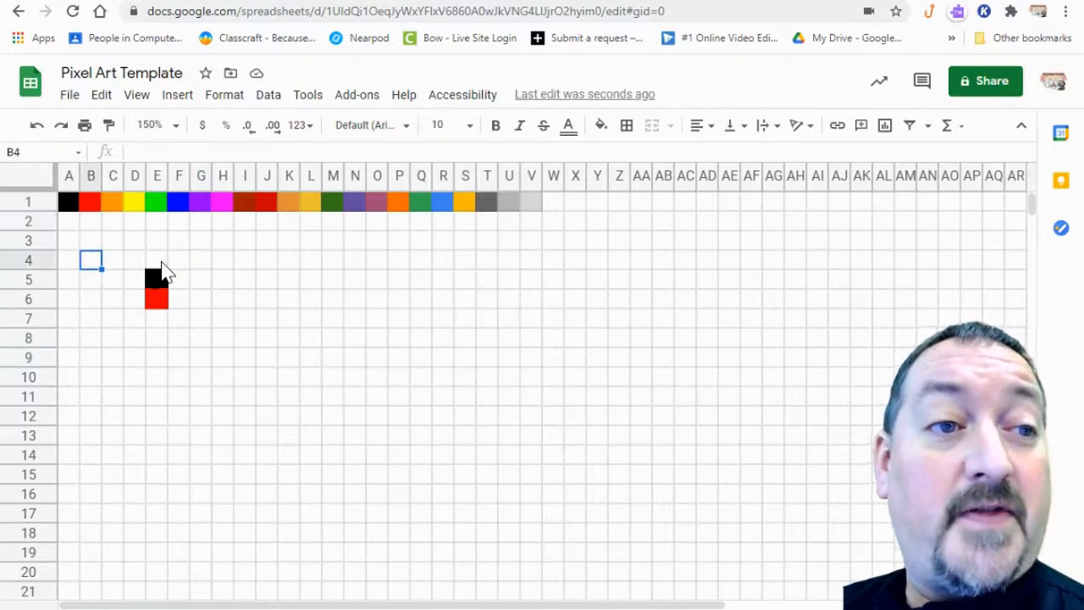
left_click(179, 376)
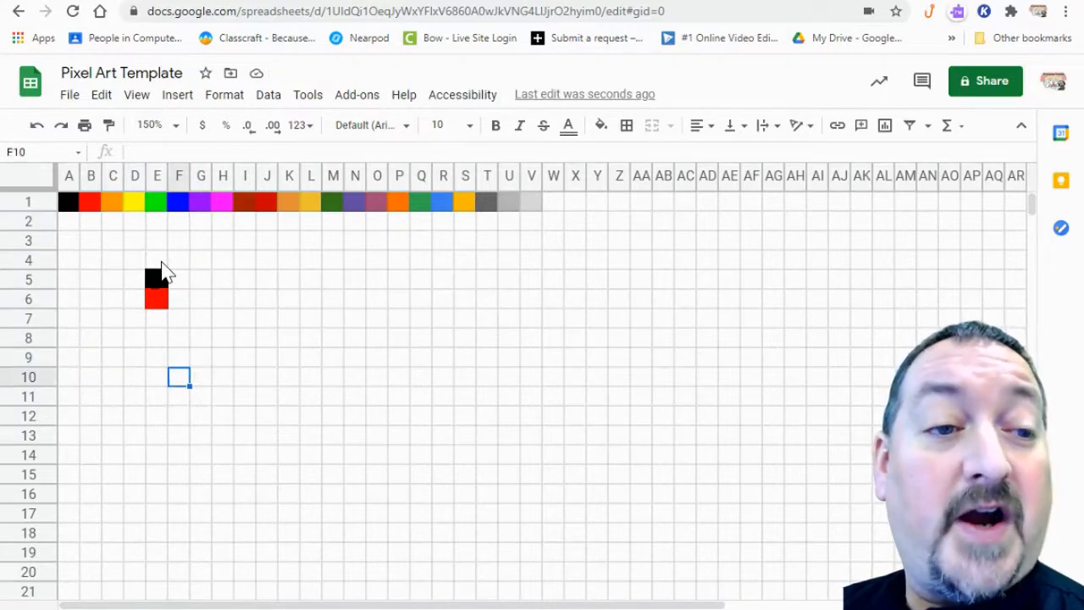
left_click(135, 298)
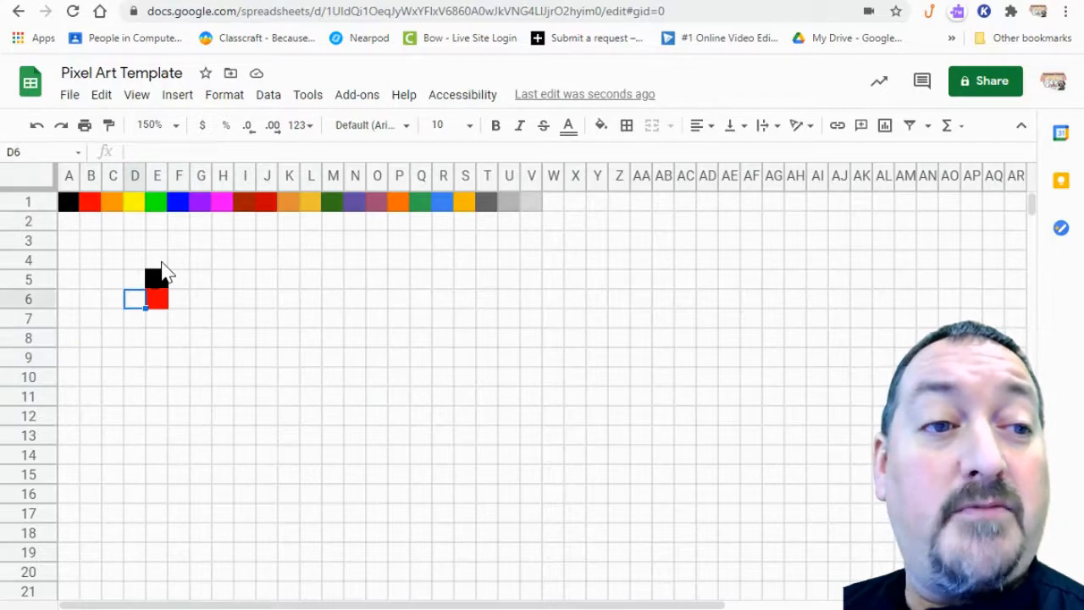
left_click(201, 338)
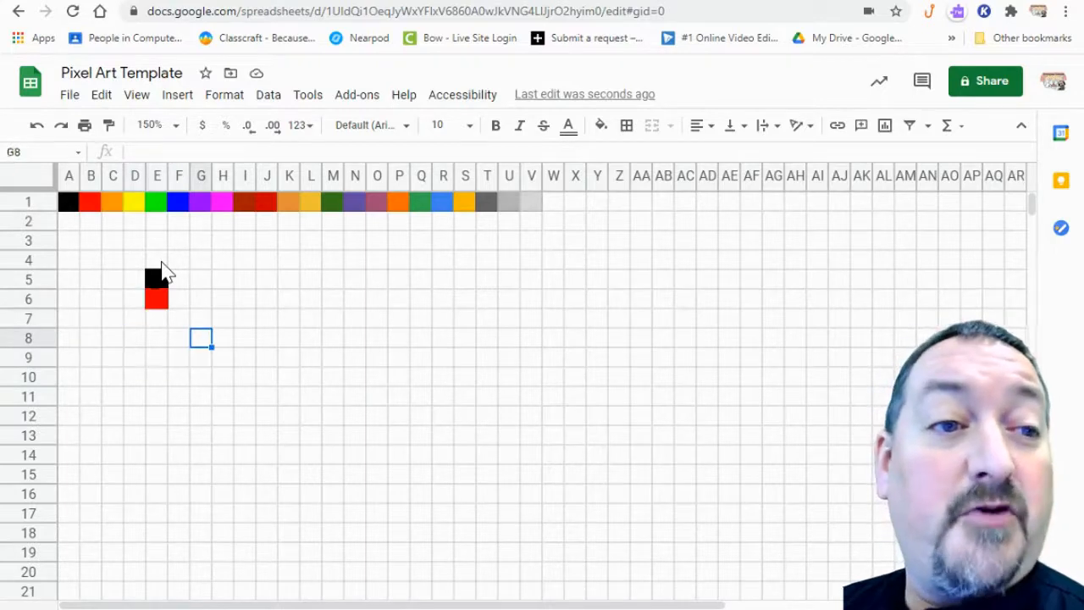
left_click(201, 260)
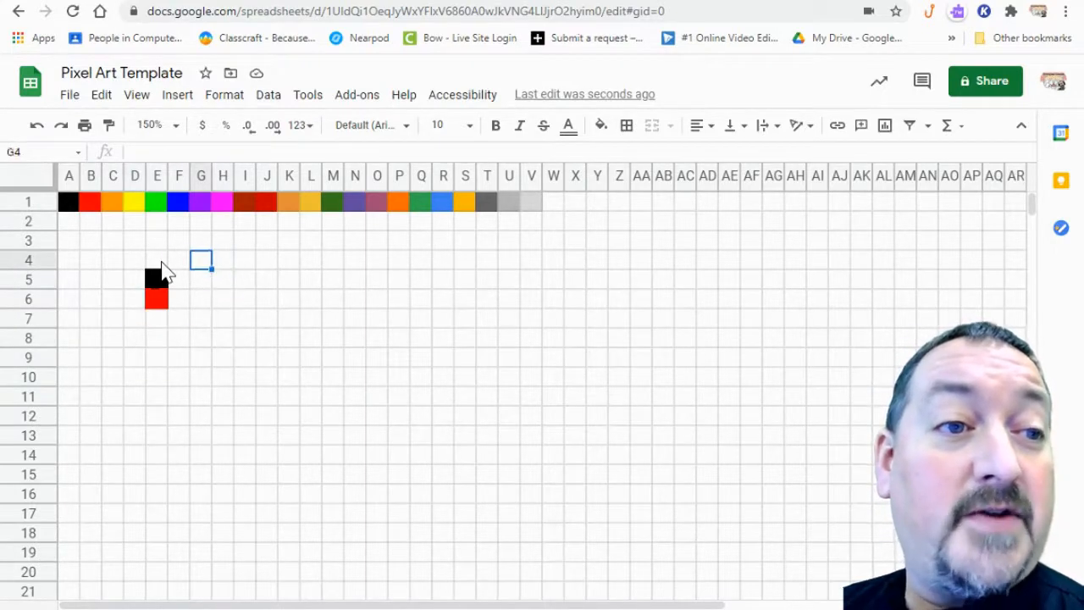
left_click(223, 337)
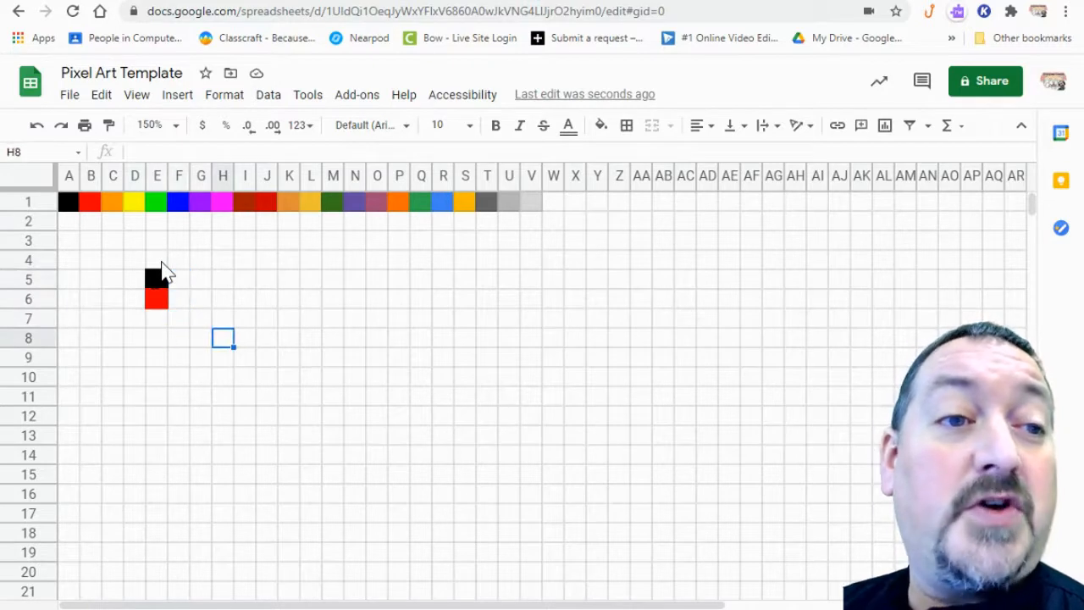
left_click(178, 259)
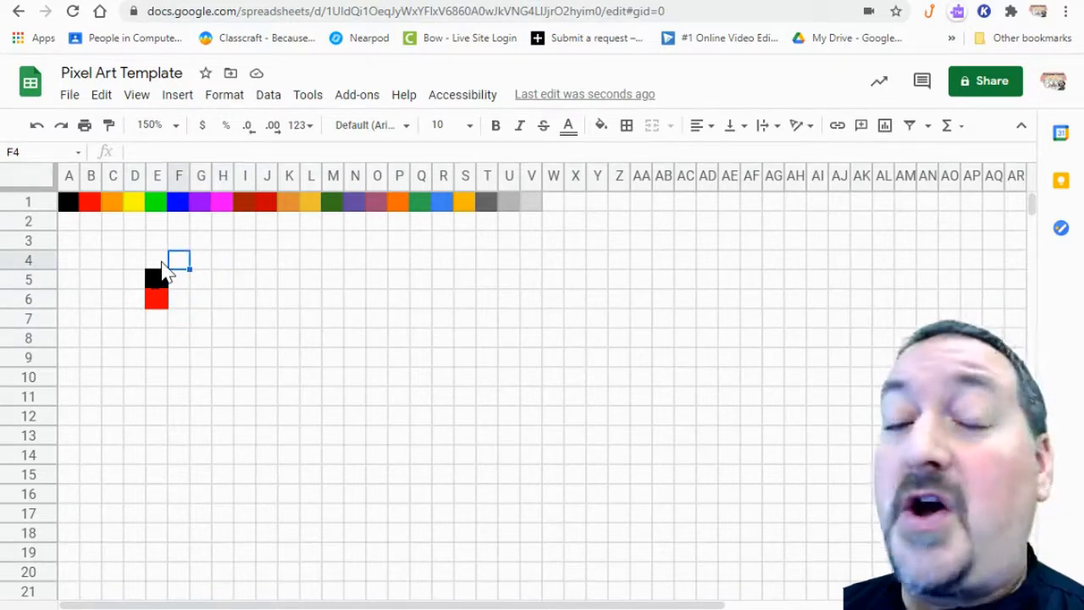
left_click(200, 260)
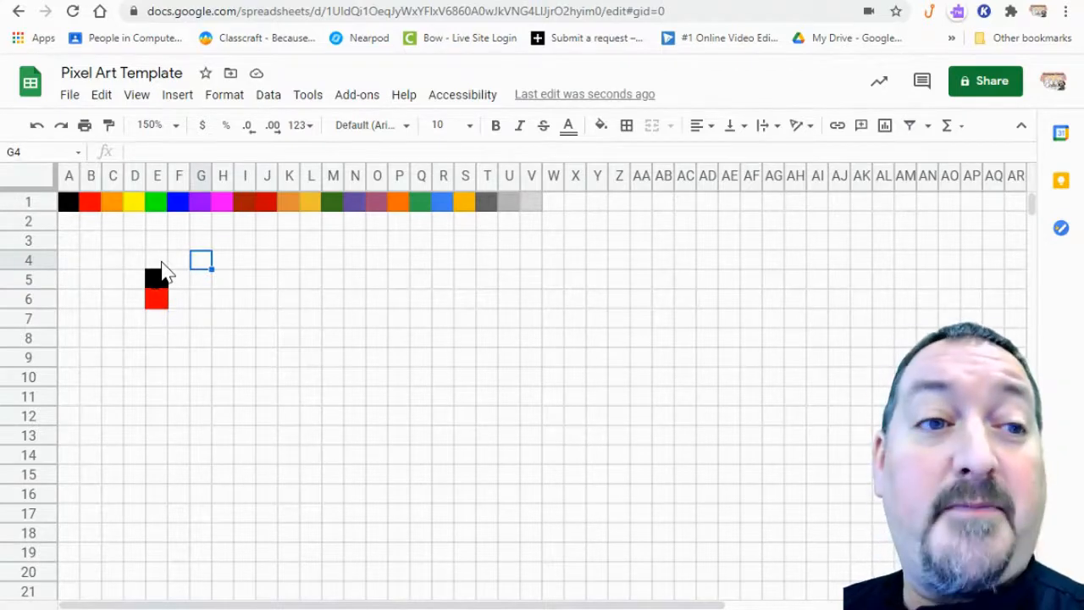
Type color letters into the row 4 pixel cells, replacing a stray 7 entry.
type("f")
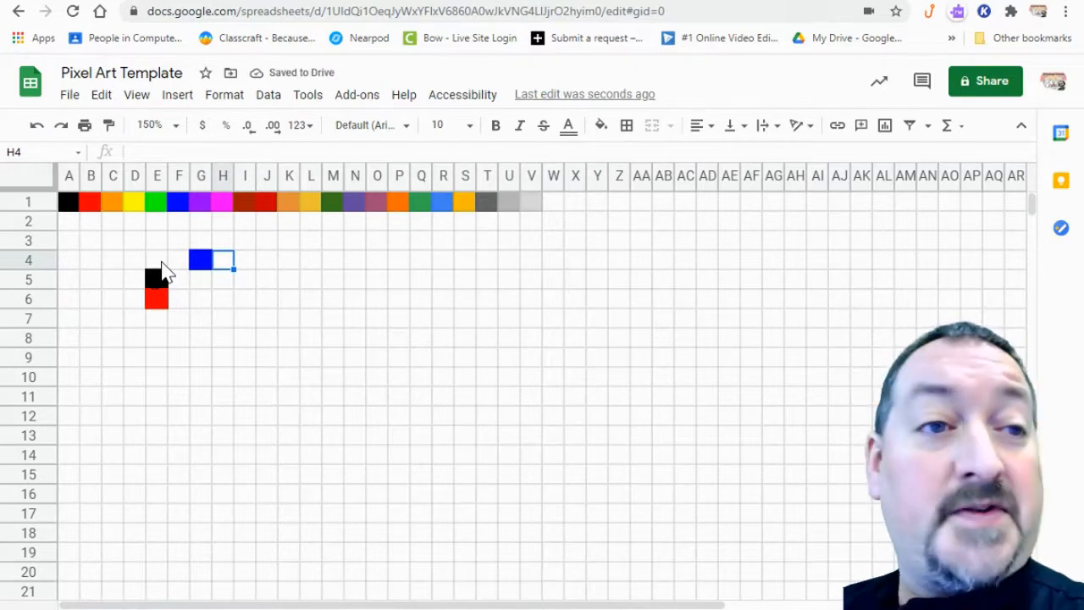
type("7")
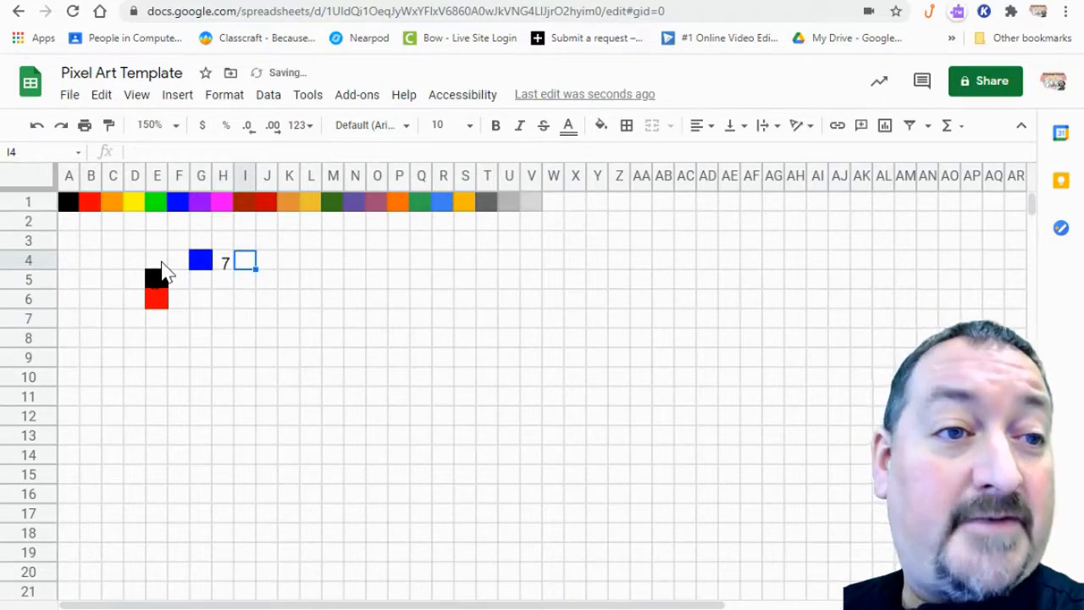
left_click(200, 261)
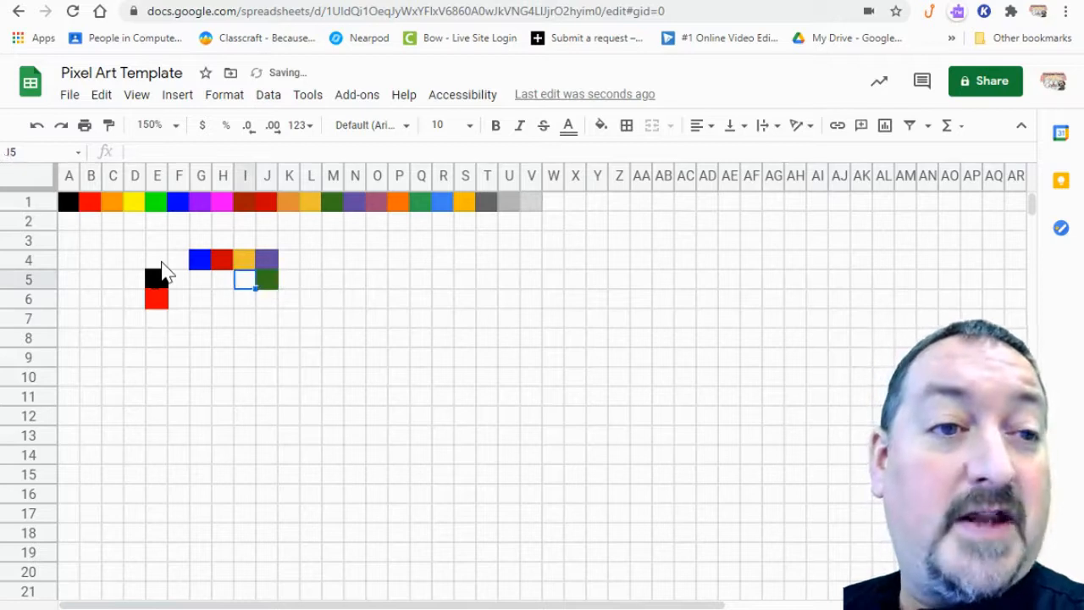
left_click(245, 298)
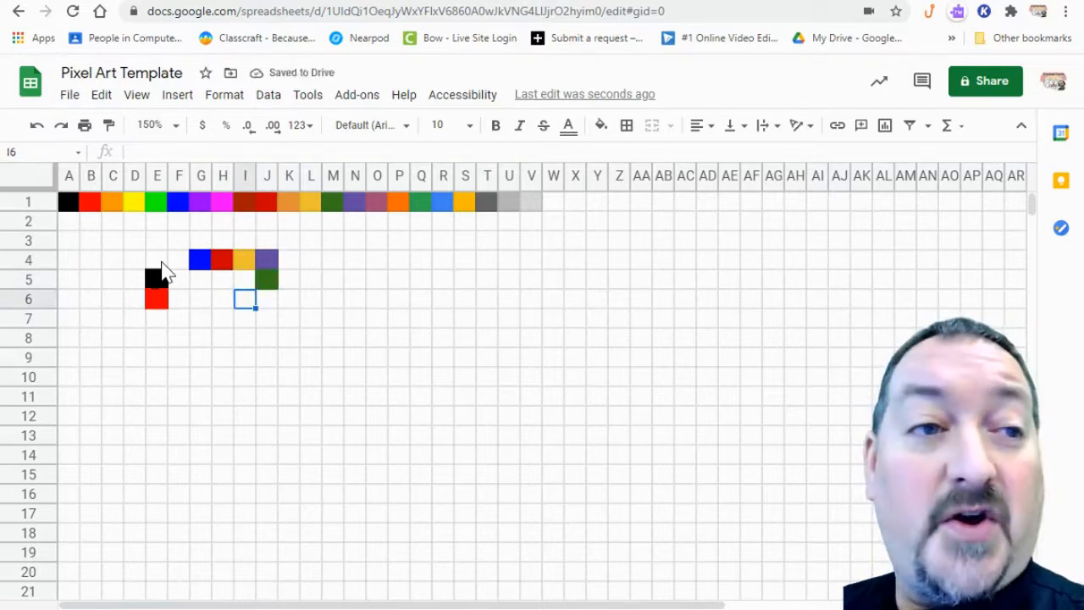
left_click(201, 298)
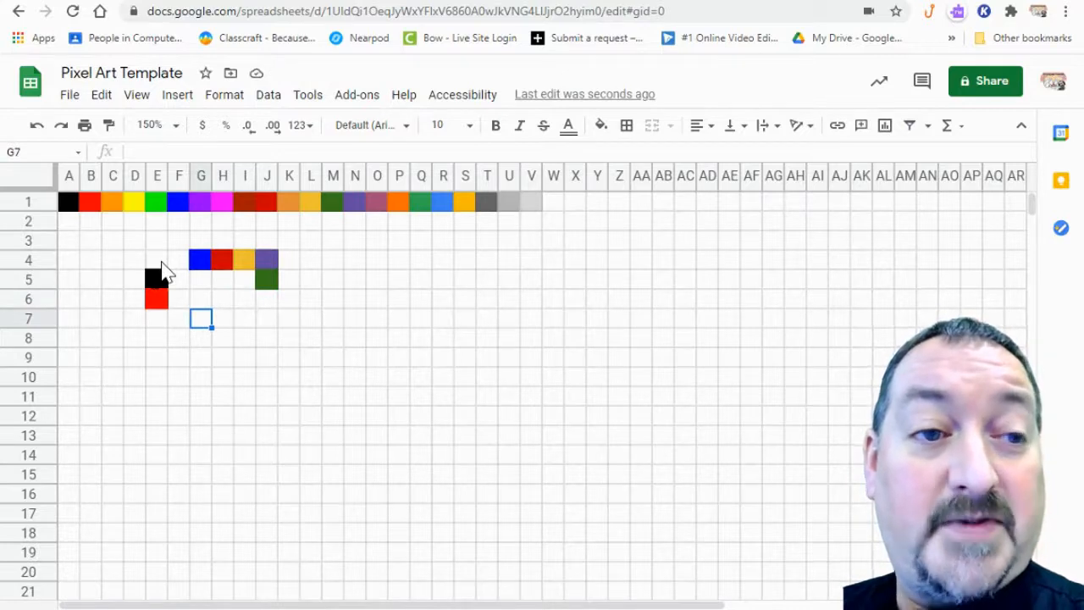
Type 'a' into the bar cells to paint black pixels across rows 7–8.
type("a")
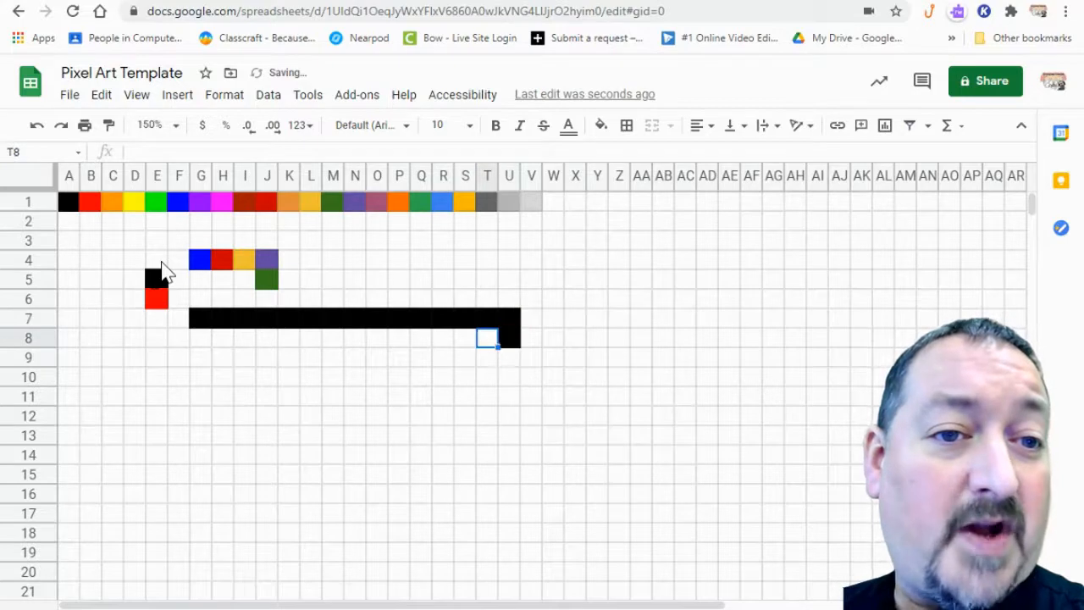
type("a")
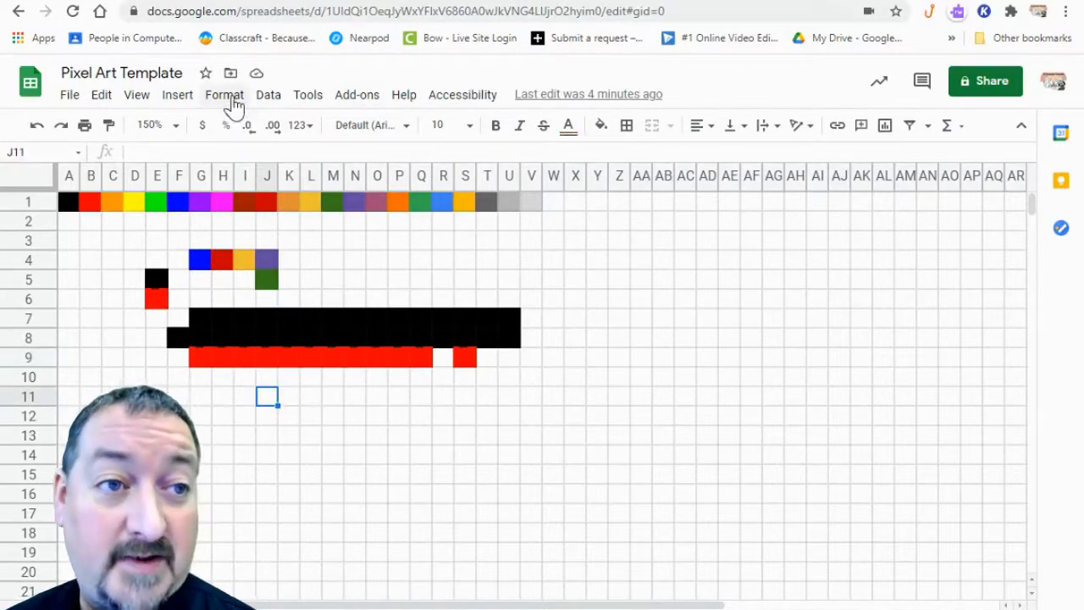
Open Format > Conditional formatting and select the 'Text contains a' black-fill rule.
left_click(225, 94)
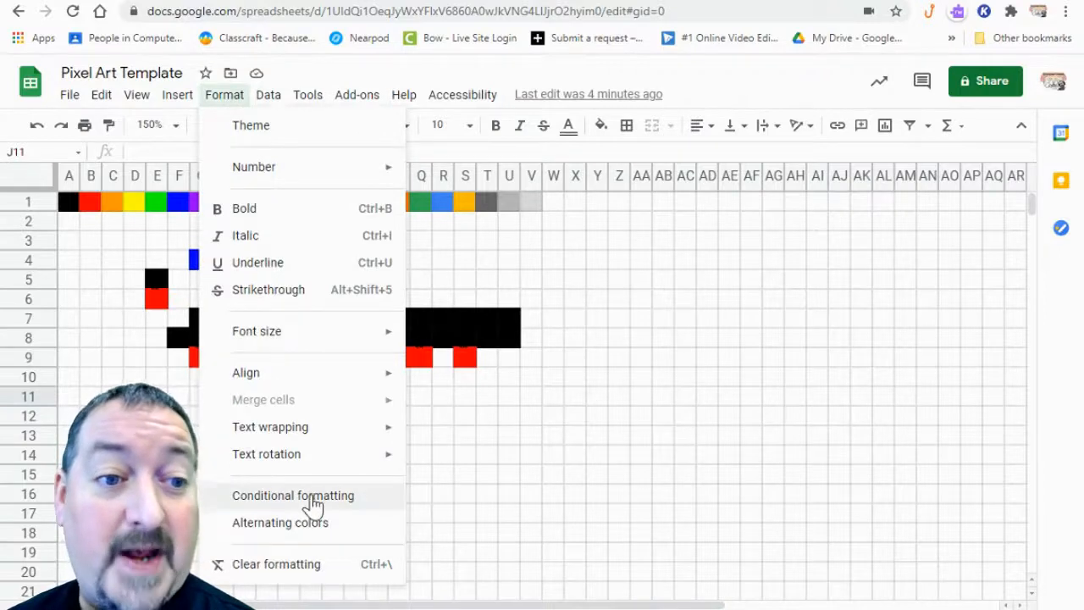
left_click(293, 495)
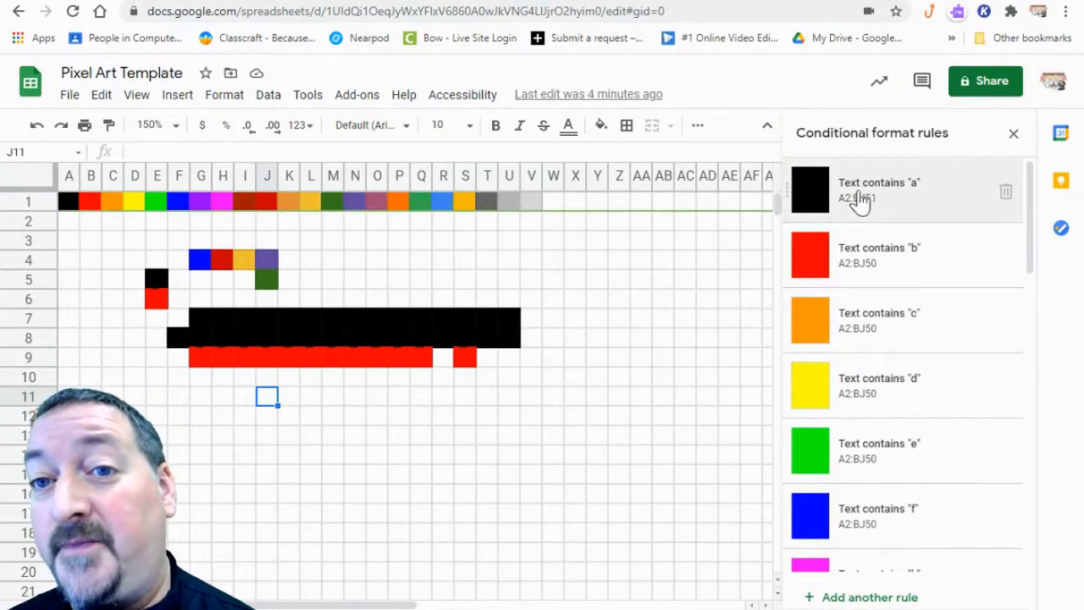
left_click(878, 189)
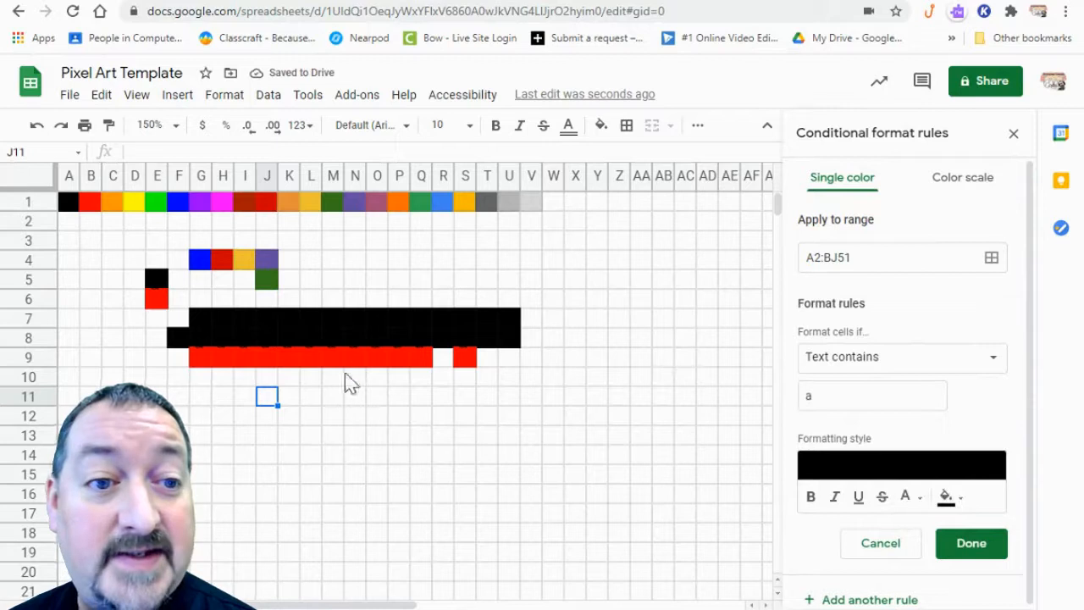
Type 'a' in L11 to draw a black pixel.
type("a")
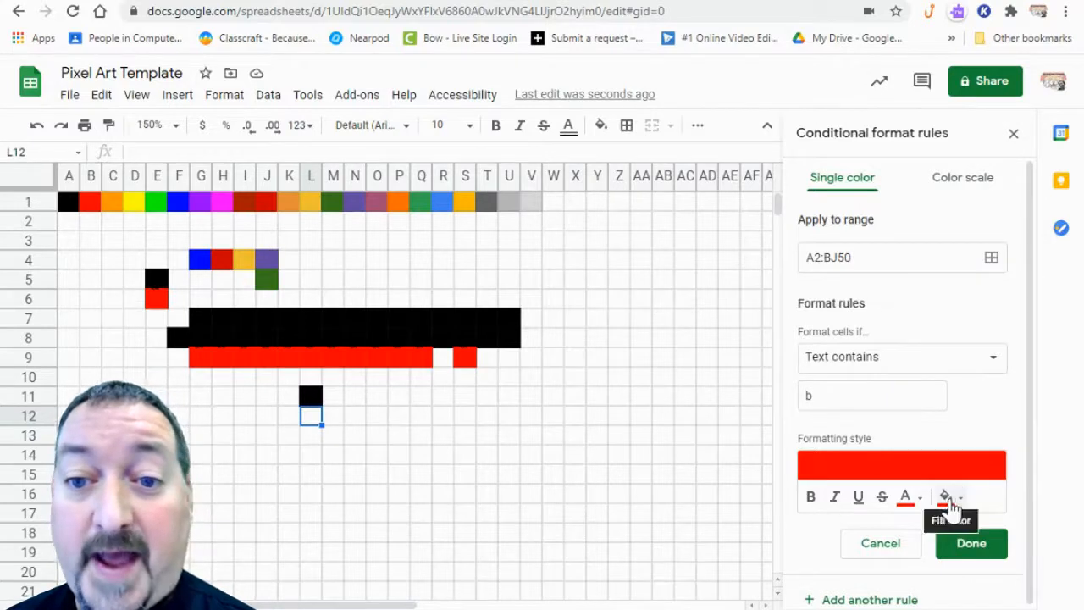
mouse_move(904, 497)
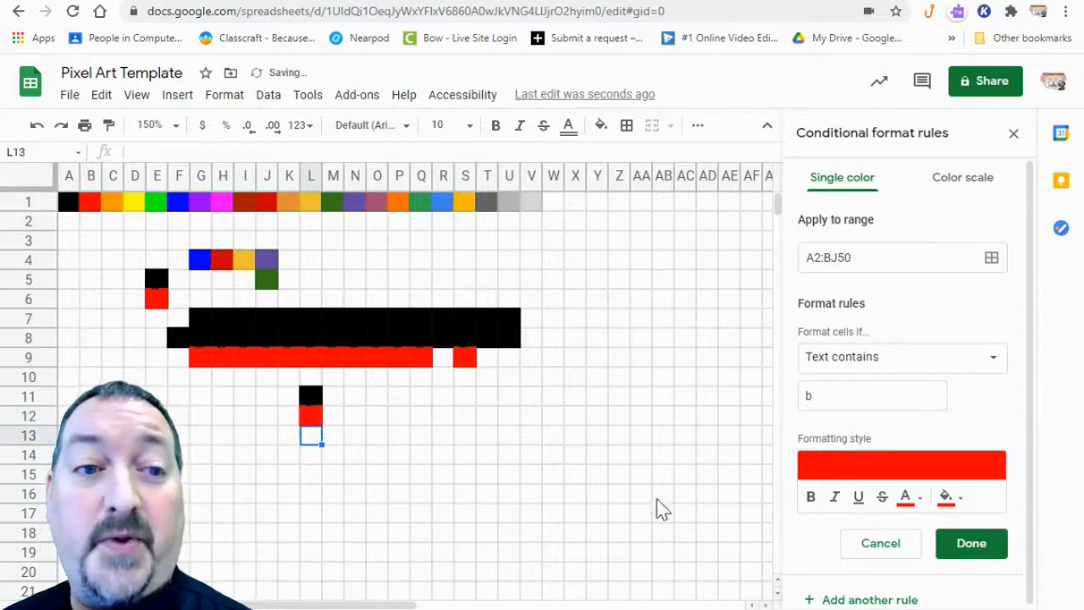
mouse_move(647, 496)
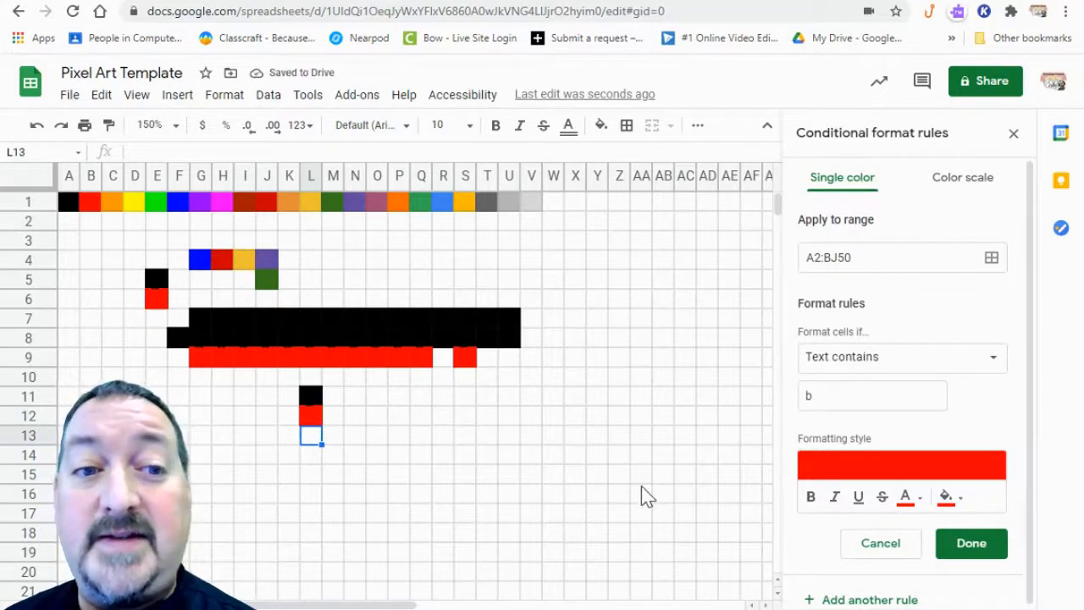